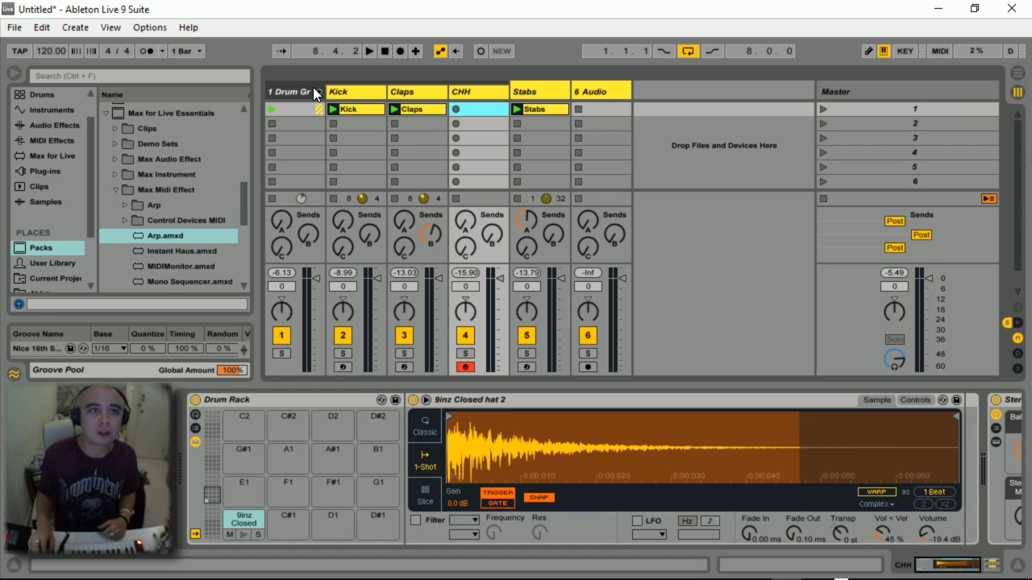
{"action": "mouse_move", "coordinate": [264, 97]}
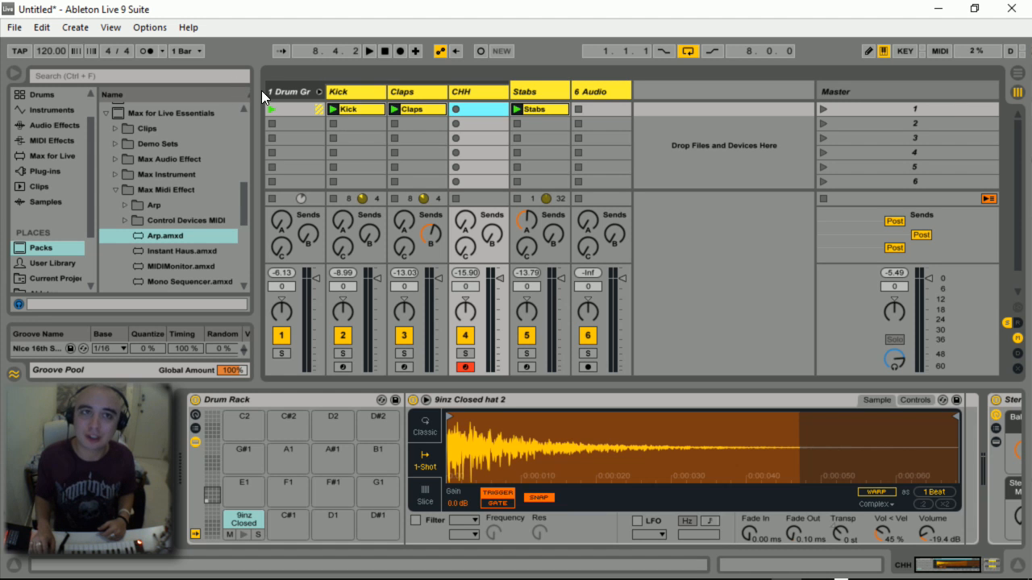
{"action": "mouse_move", "coordinate": [358, 90]}
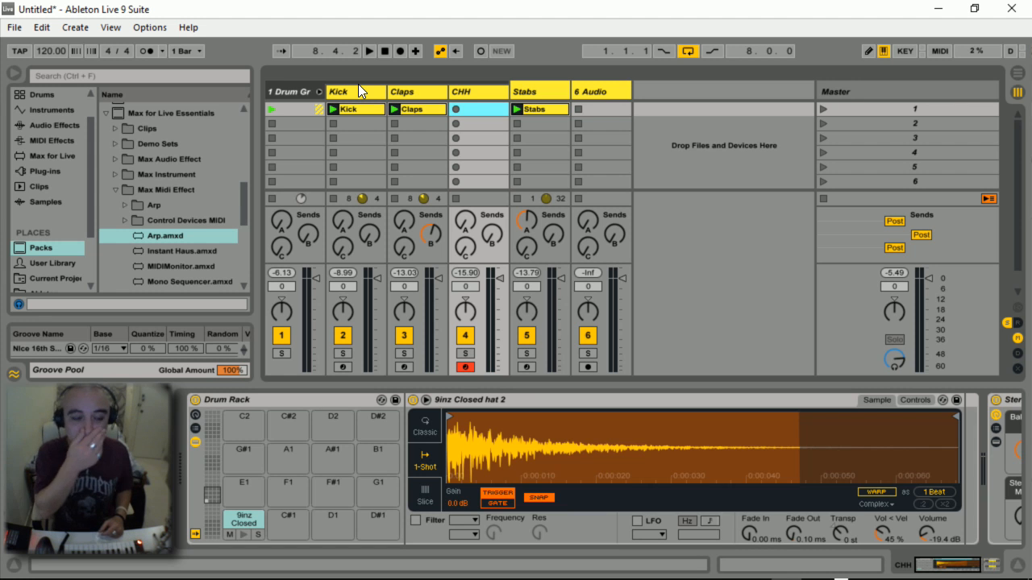
{"action": "mouse_move", "coordinate": [71, 42]}
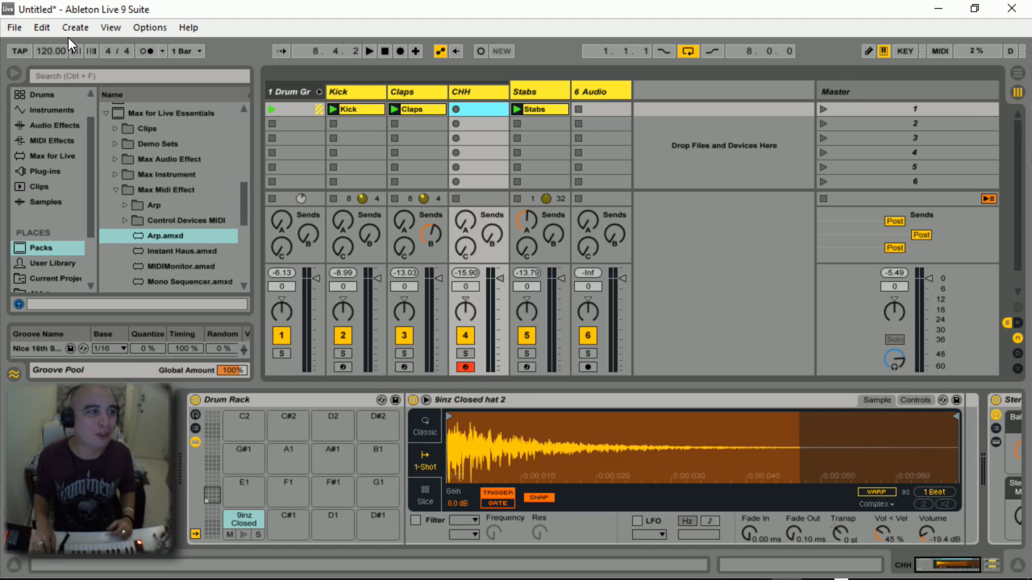
Step: Browse Packs into Max for Live Essentials and show the Max Midi Effect folder contents
{"action": "left_click", "coordinate": [104, 112]}
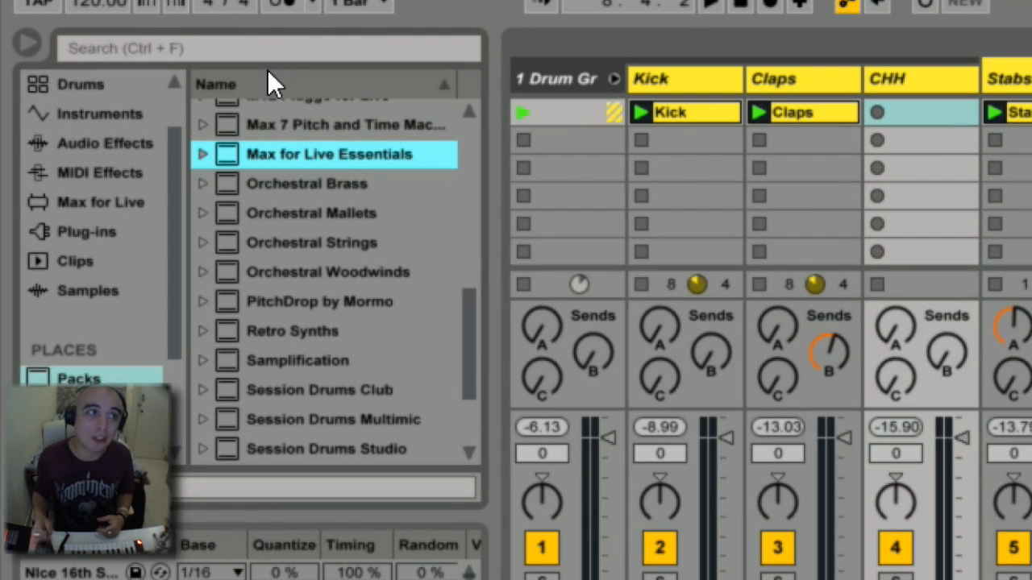
{"action": "mouse_move", "coordinate": [212, 84]}
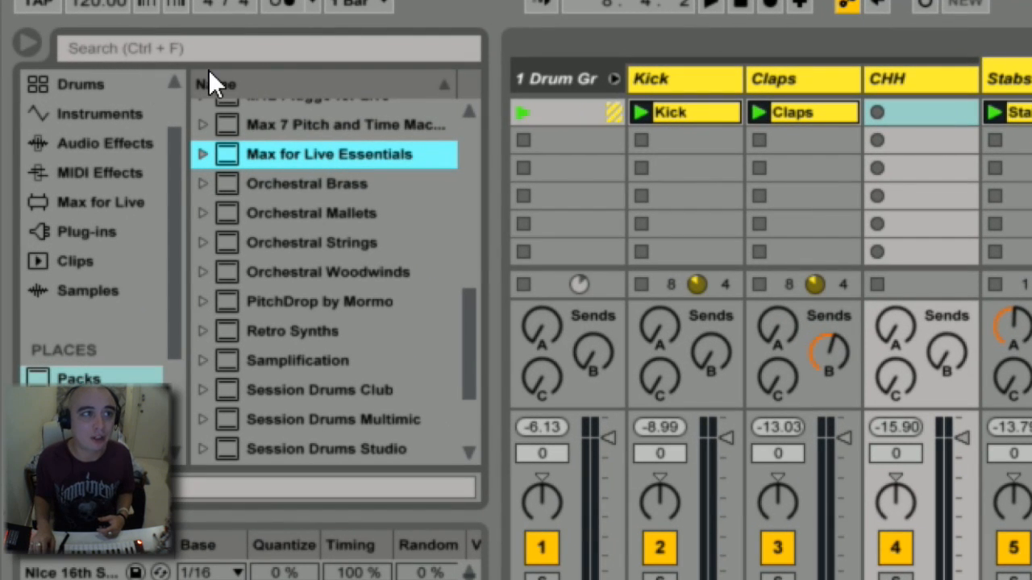
{"action": "mouse_move", "coordinate": [266, 81]}
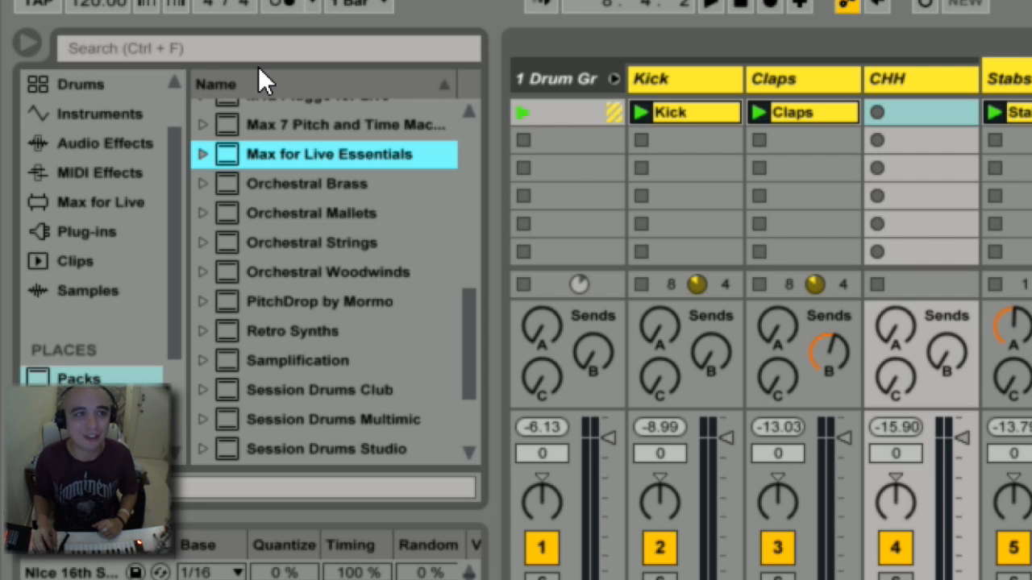
{"action": "mouse_move", "coordinate": [169, 81]}
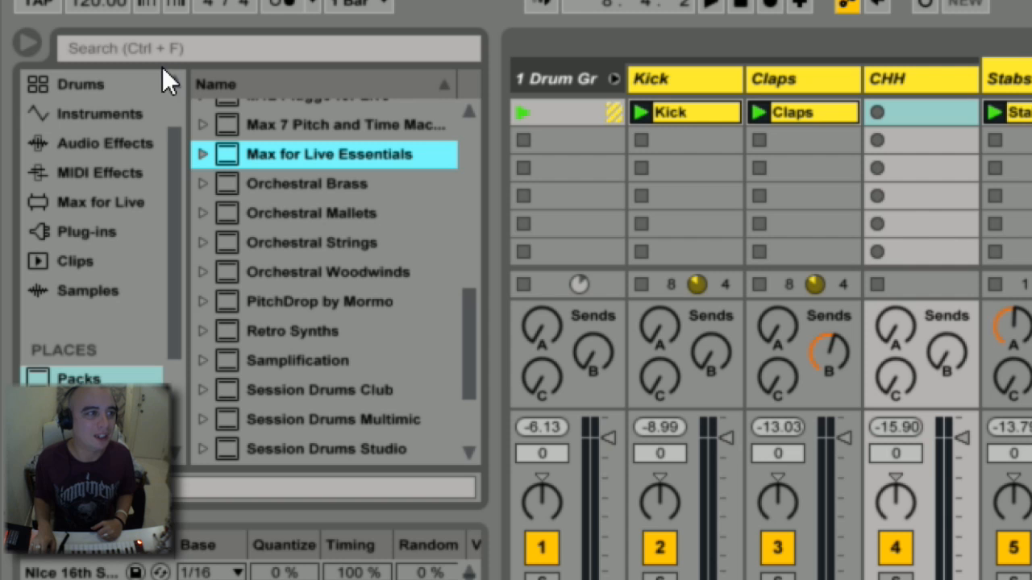
{"action": "left_click", "coordinate": [203, 154]}
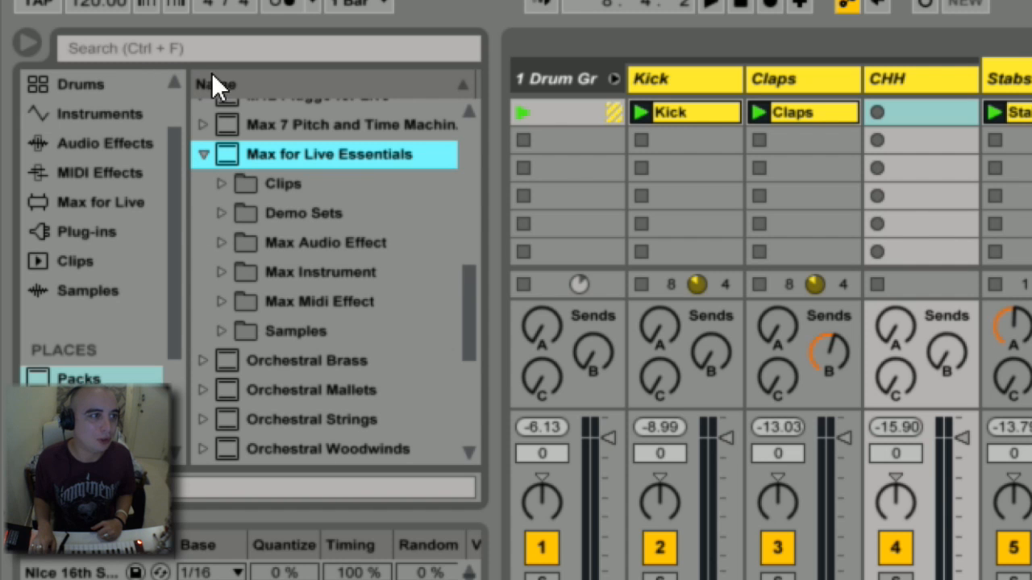
{"action": "left_click", "coordinate": [319, 301]}
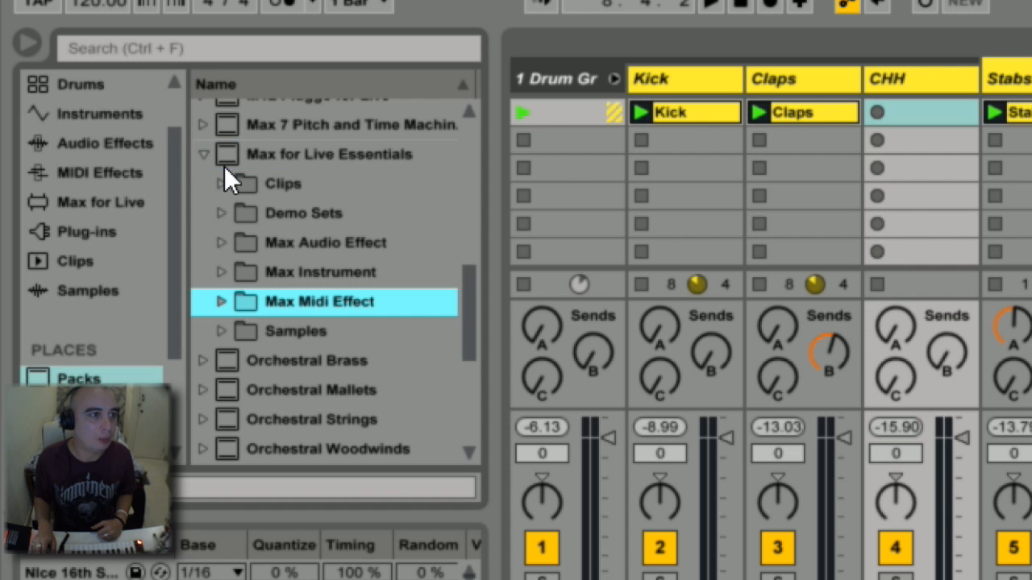
{"action": "left_click", "coordinate": [221, 302]}
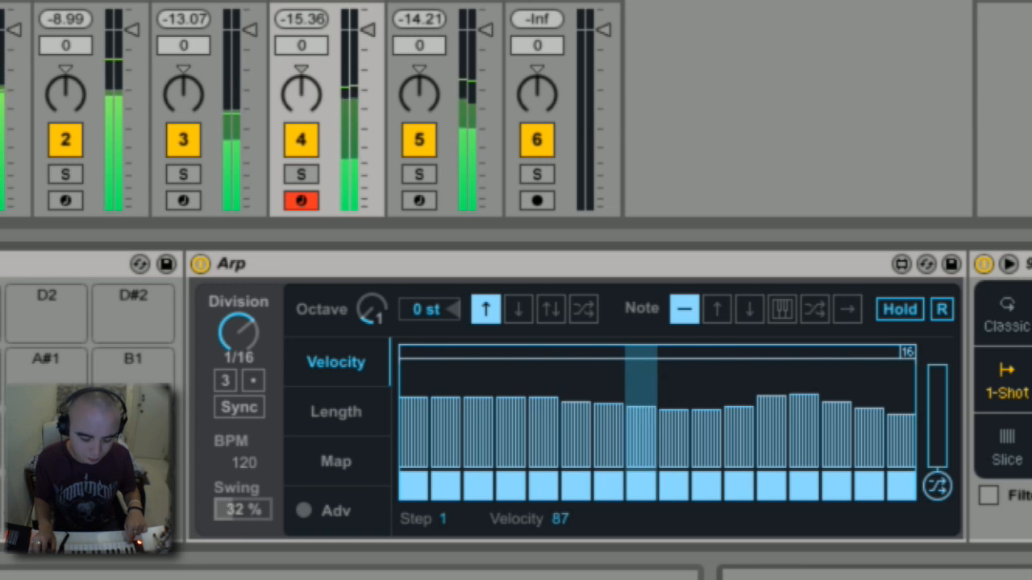
Step: Raise the Arp Swing value to about 52 percent, keeping 1/16 division
{"action": "left_click_drag", "start_coordinate": [241, 510], "coordinate": [241, 493]}
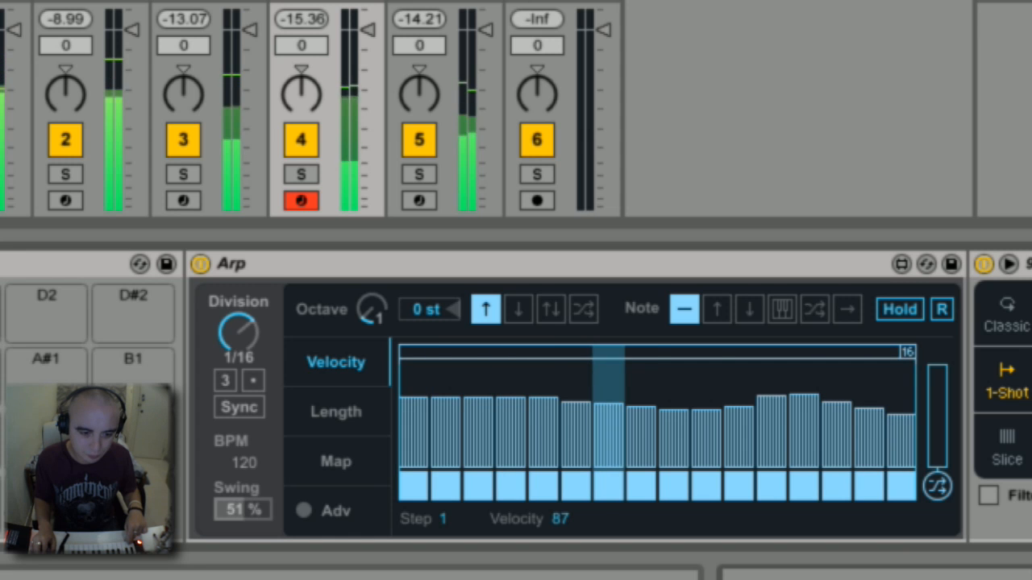
{"action": "left_click_drag", "start_coordinate": [242, 509], "coordinate": [242, 500]}
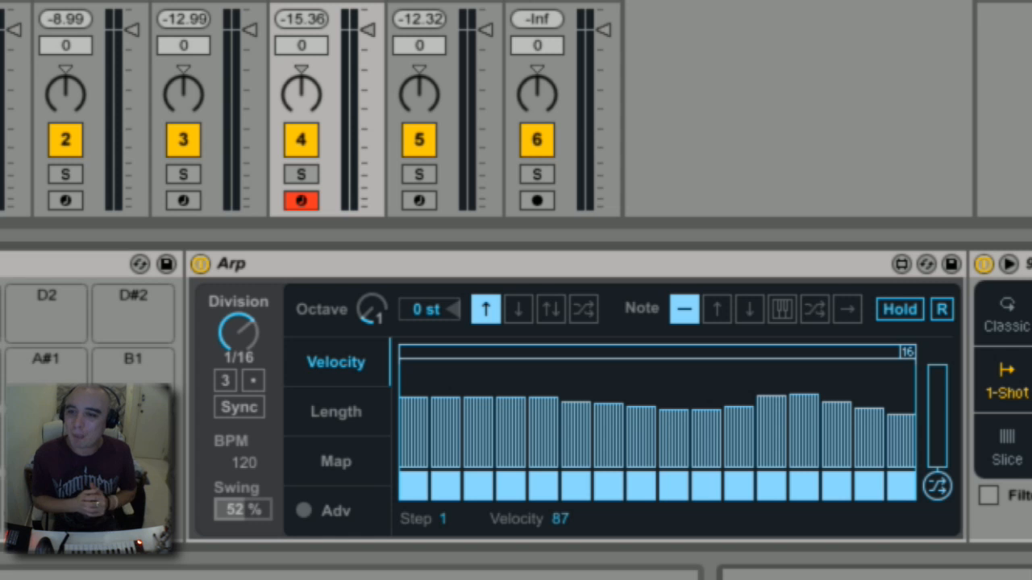
{"action": "mouse_move", "coordinate": [184, 50]}
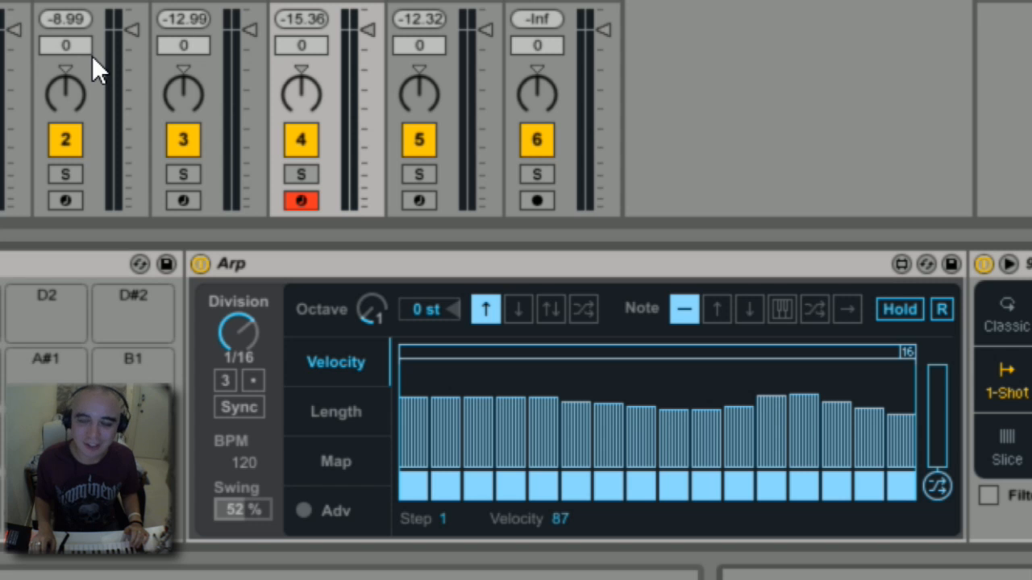
{"action": "mouse_move", "coordinate": [154, 89]}
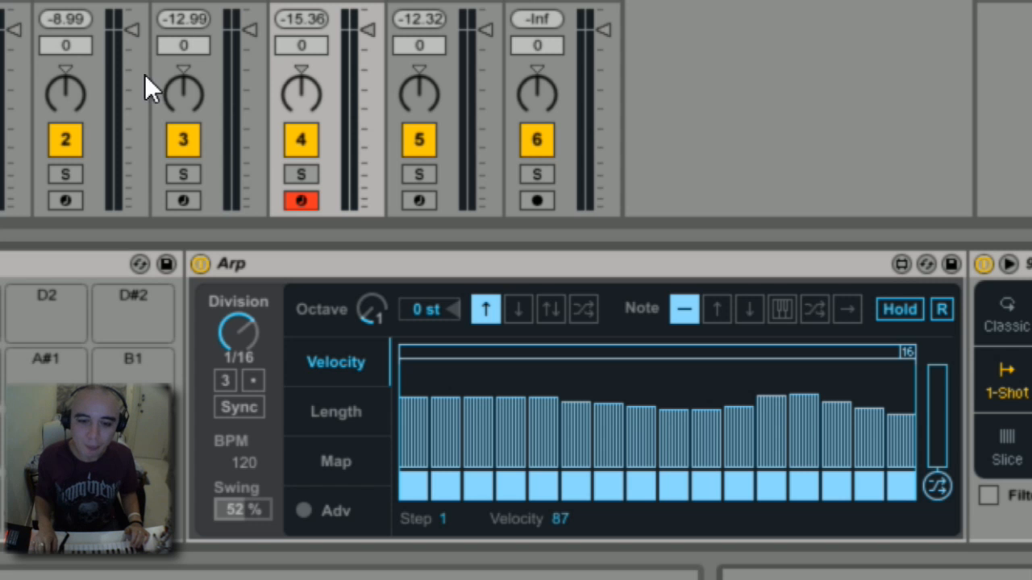
{"action": "mouse_move", "coordinate": [406, 161]}
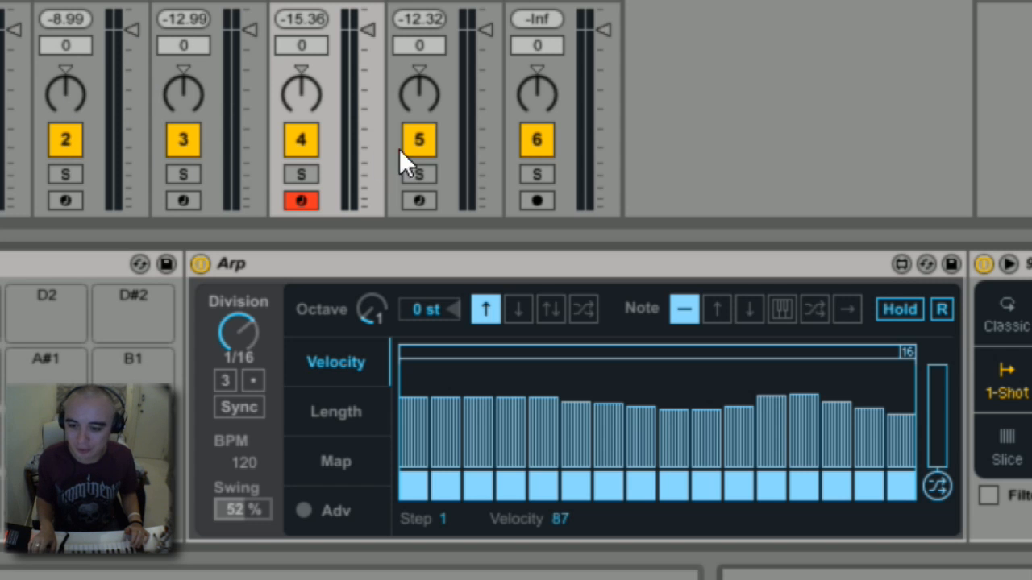
{"action": "mouse_move", "coordinate": [193, 174]}
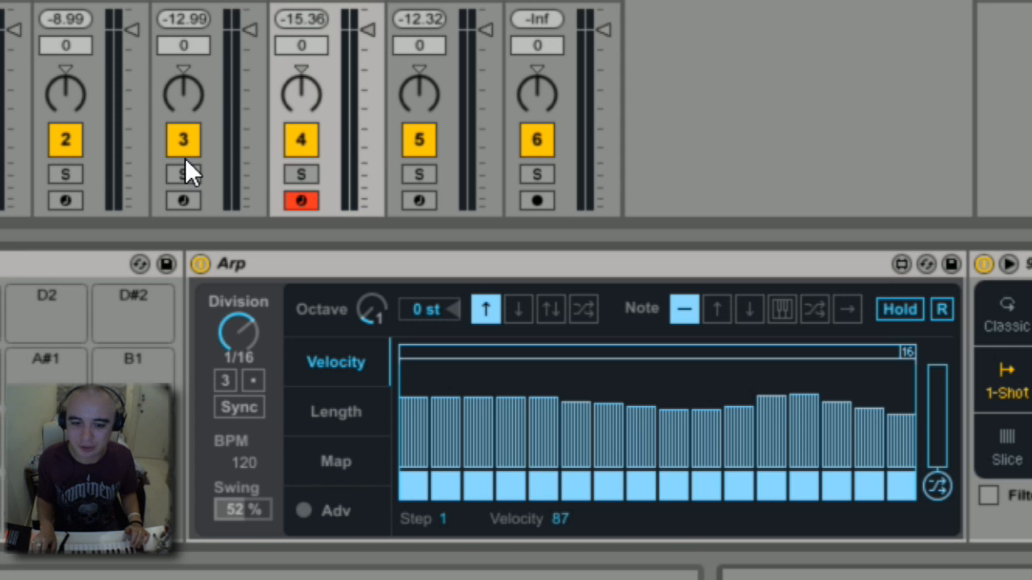
{"action": "mouse_move", "coordinate": [105, 169]}
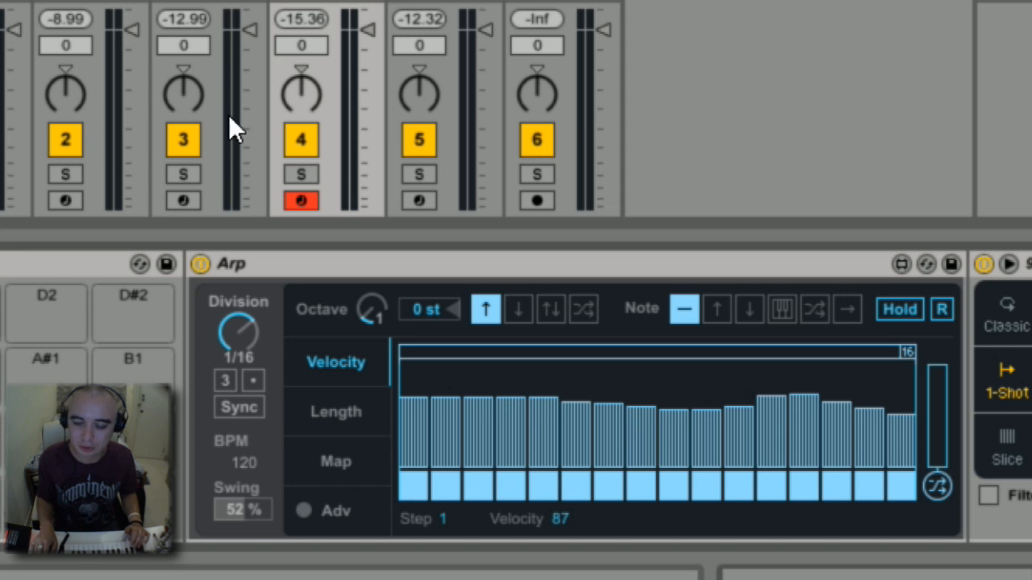
{"action": "mouse_move", "coordinate": [97, 137]}
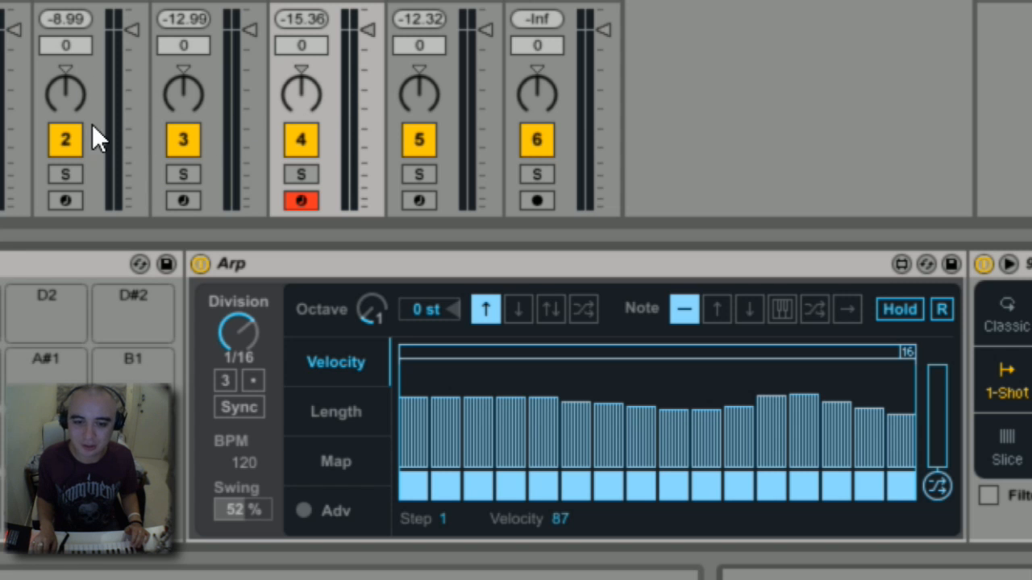
{"action": "mouse_move", "coordinate": [358, 103]}
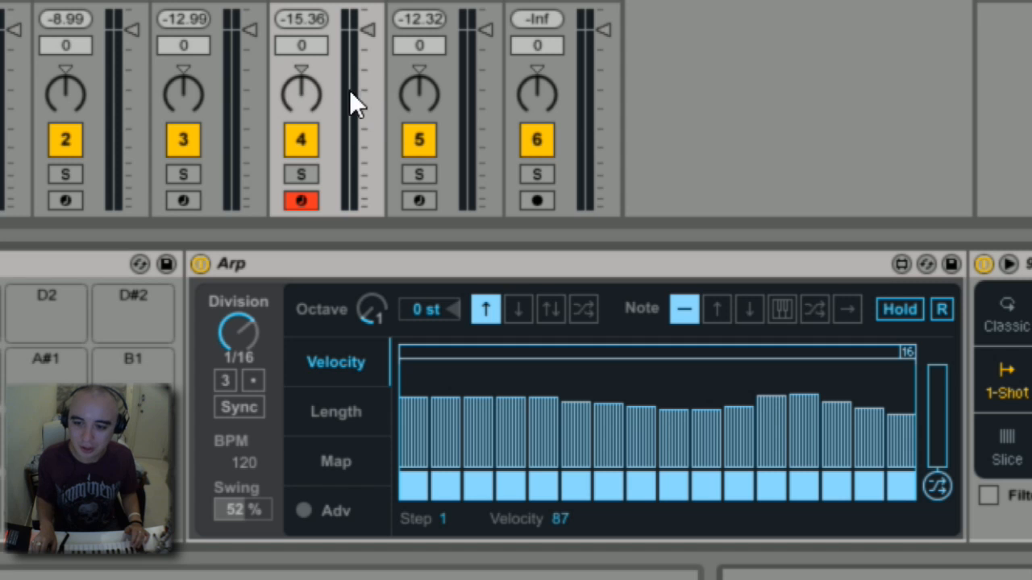
{"action": "mouse_move", "coordinate": [144, 113]}
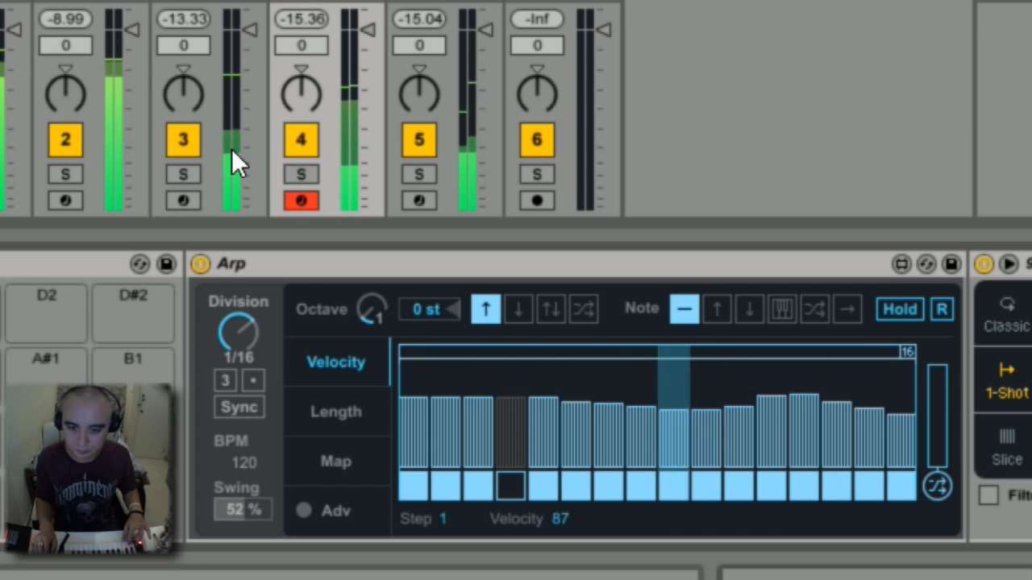
{"action": "mouse_move", "coordinate": [290, 169]}
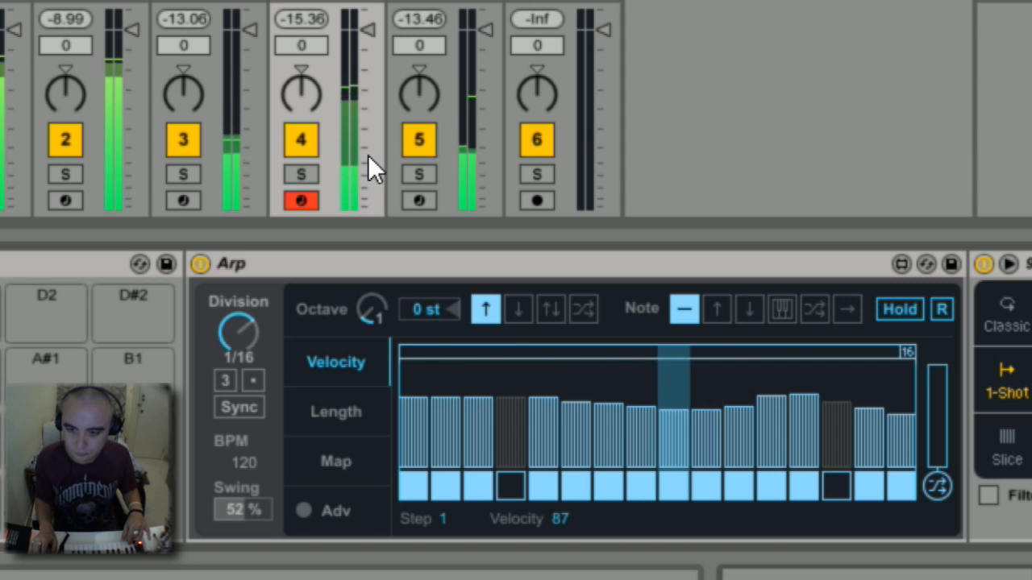
{"action": "mouse_move", "coordinate": [326, 174]}
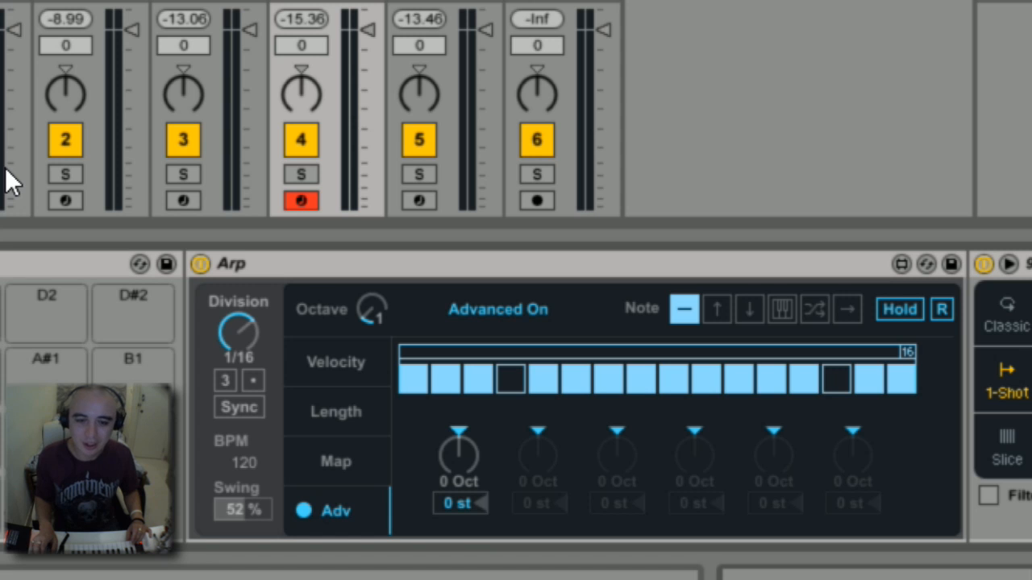
{"action": "mouse_move", "coordinate": [116, 148]}
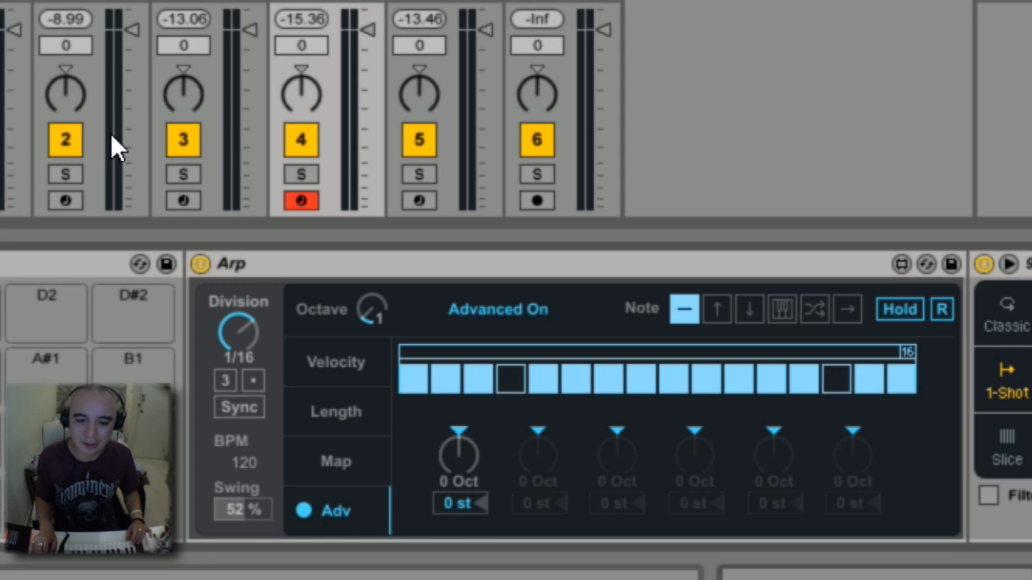
{"action": "mouse_move", "coordinate": [137, 144]}
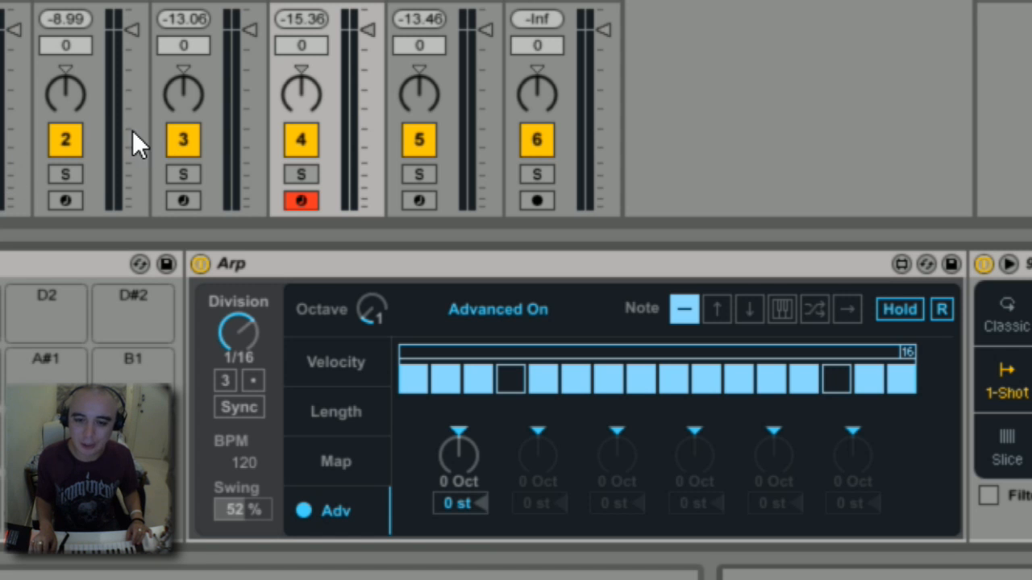
{"action": "mouse_move", "coordinate": [68, 133]}
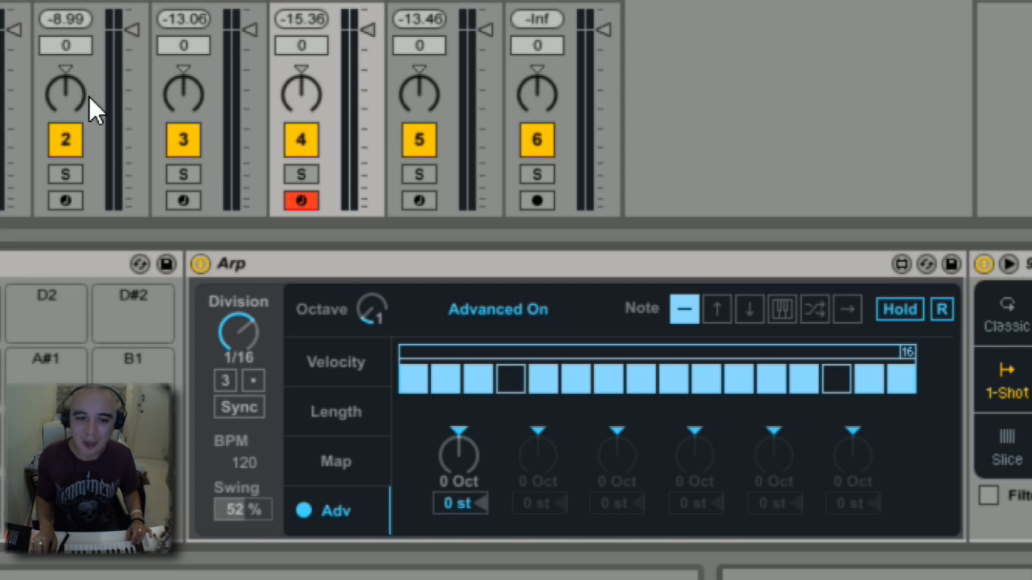
{"action": "mouse_move", "coordinate": [222, 141]}
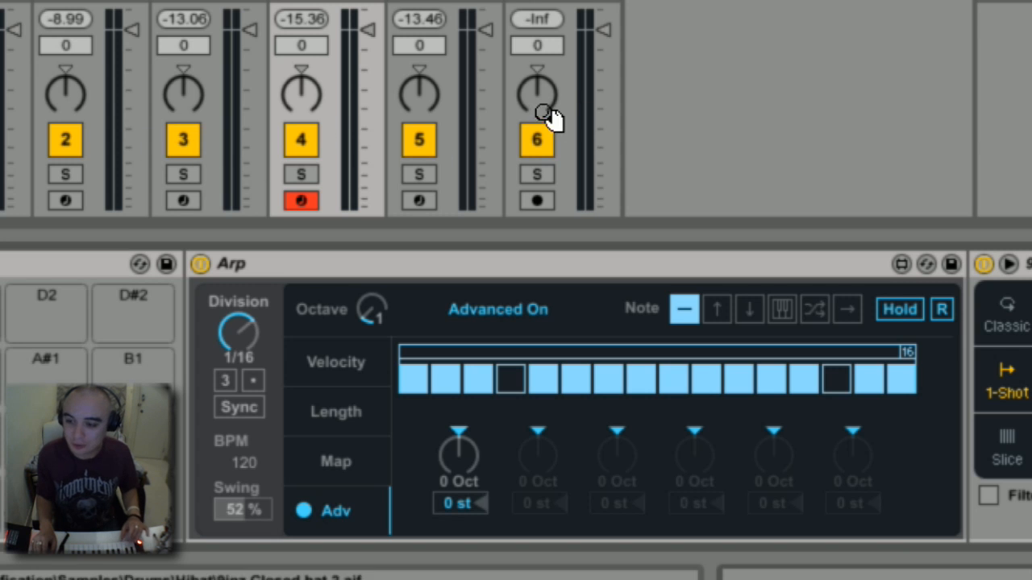
{"action": "mouse_move", "coordinate": [532, 97]}
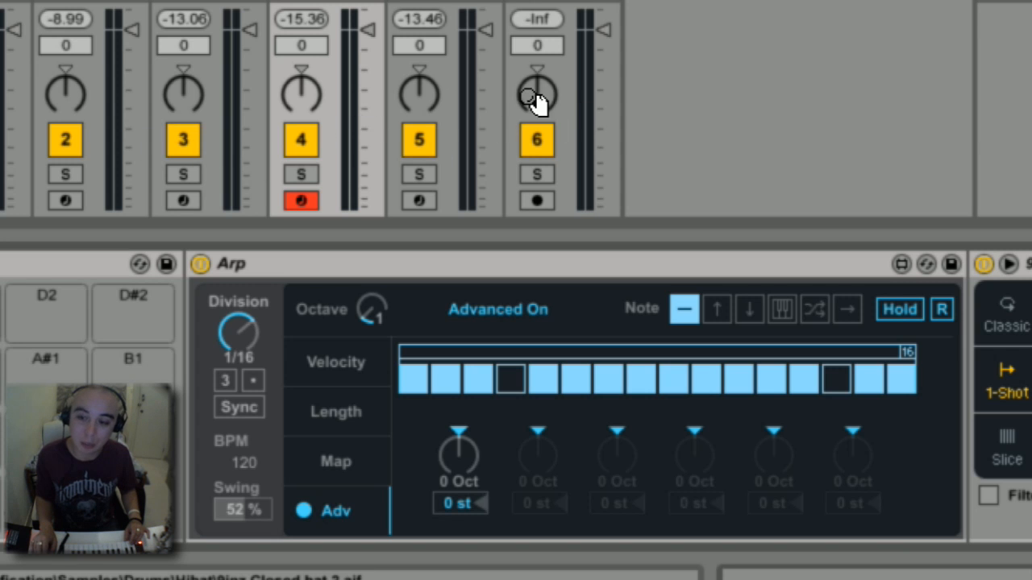
{"action": "mouse_move", "coordinate": [62, 64]}
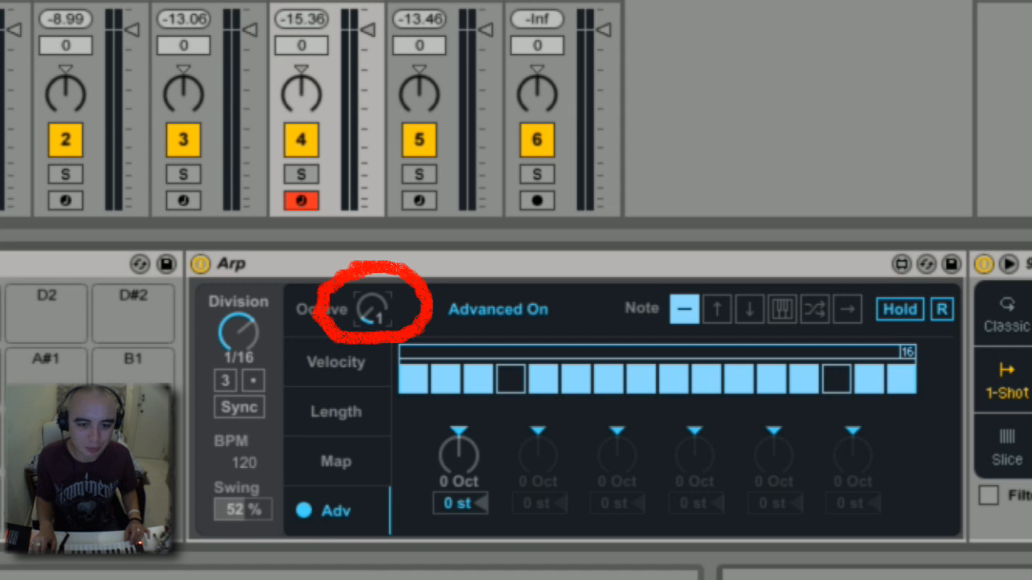
Step: Set the Arp Octave range to 3 and drop the second step to -1 Oct
{"action": "left_click_drag", "start_coordinate": [370, 310], "coordinate": [371, 291]}
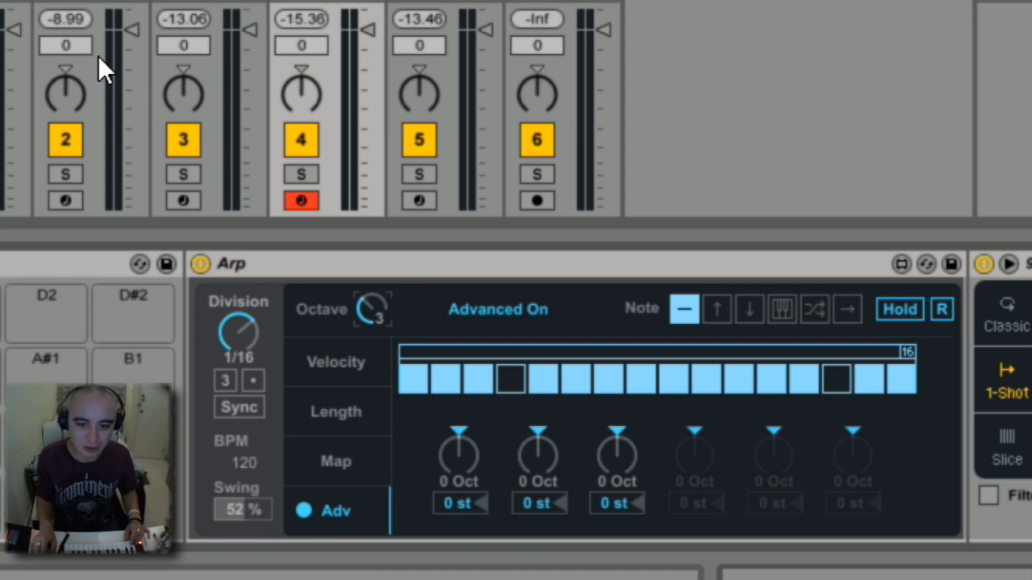
{"action": "mouse_move", "coordinate": [175, 161]}
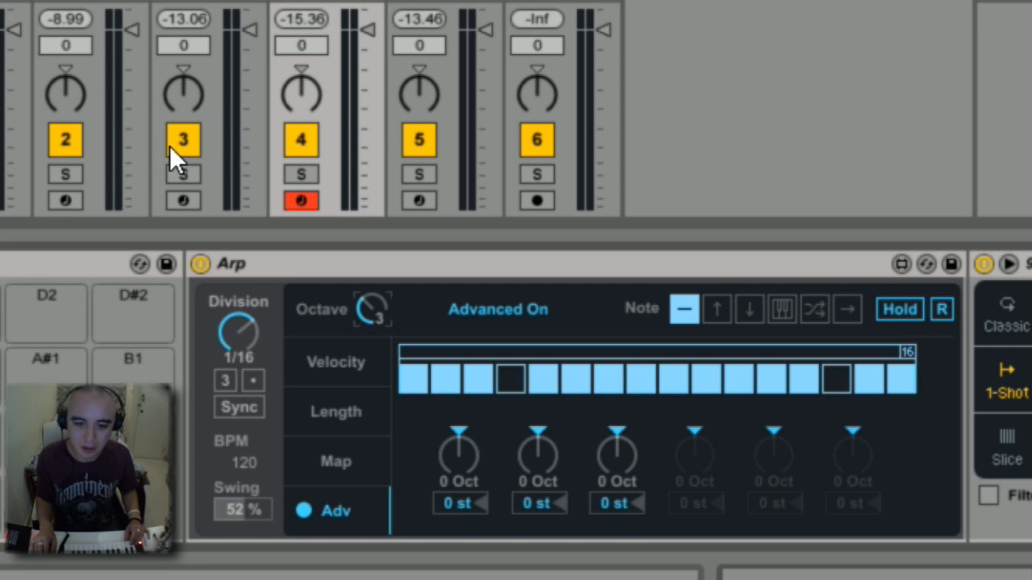
{"action": "left_click_drag", "start_coordinate": [537, 448], "coordinate": [536, 464]}
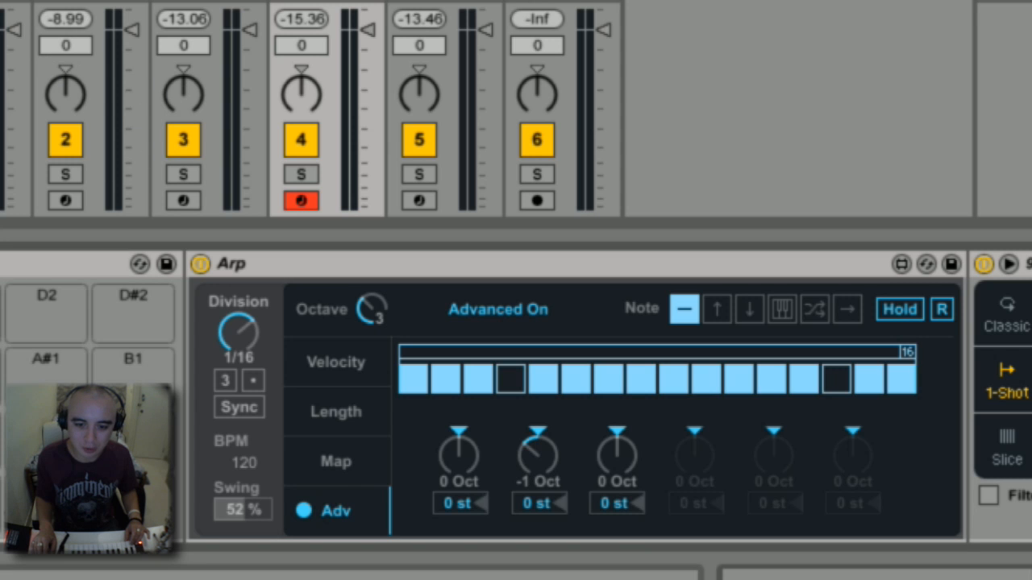
{"action": "mouse_move", "coordinate": [223, 153]}
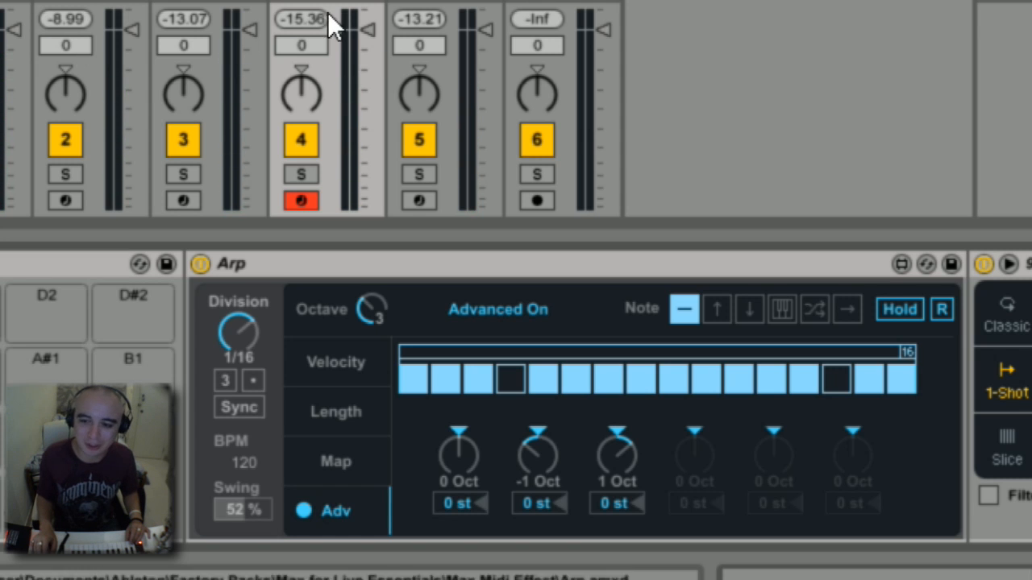
{"action": "mouse_move", "coordinate": [289, 109]}
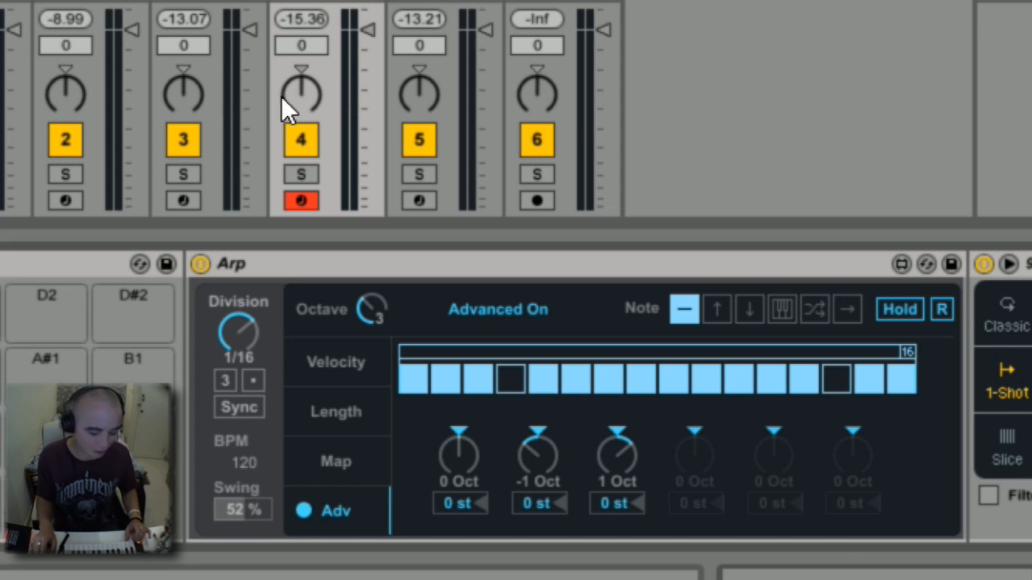
{"action": "mouse_move", "coordinate": [470, 95]}
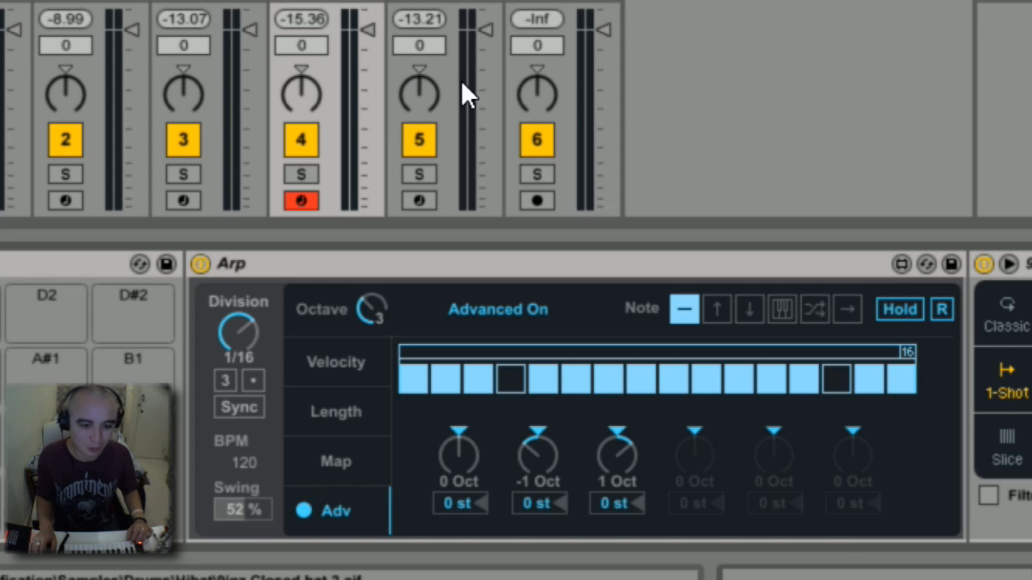
{"action": "mouse_move", "coordinate": [337, 100]}
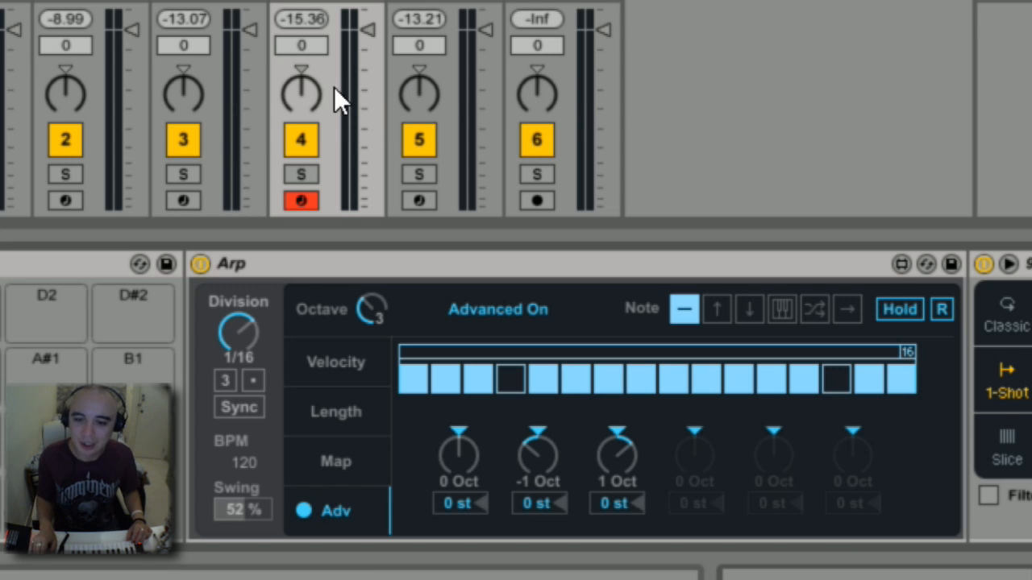
{"action": "mouse_move", "coordinate": [30, 145]}
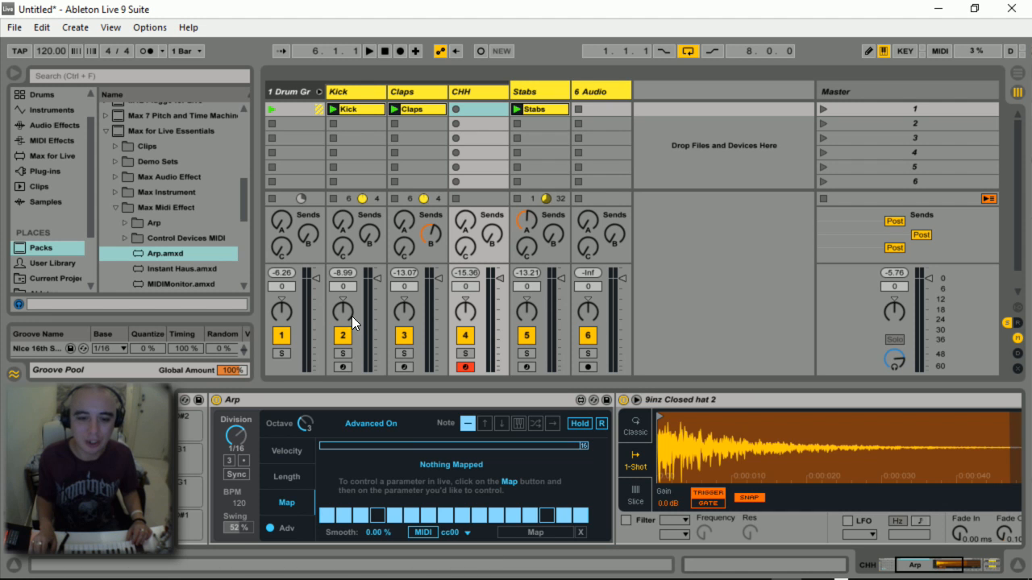
{"action": "mouse_move", "coordinate": [432, 278]}
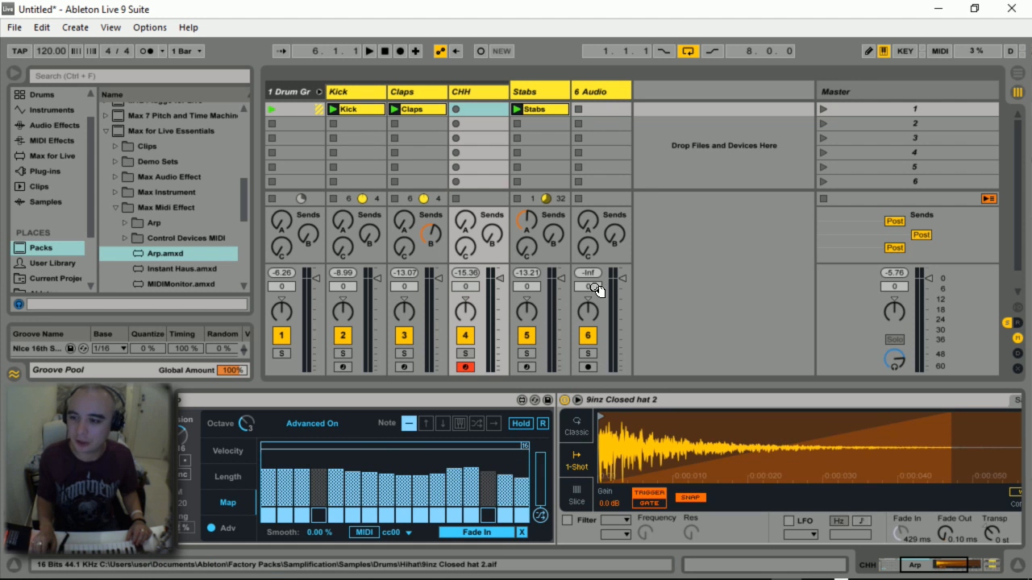
{"action": "mouse_move", "coordinate": [419, 323]}
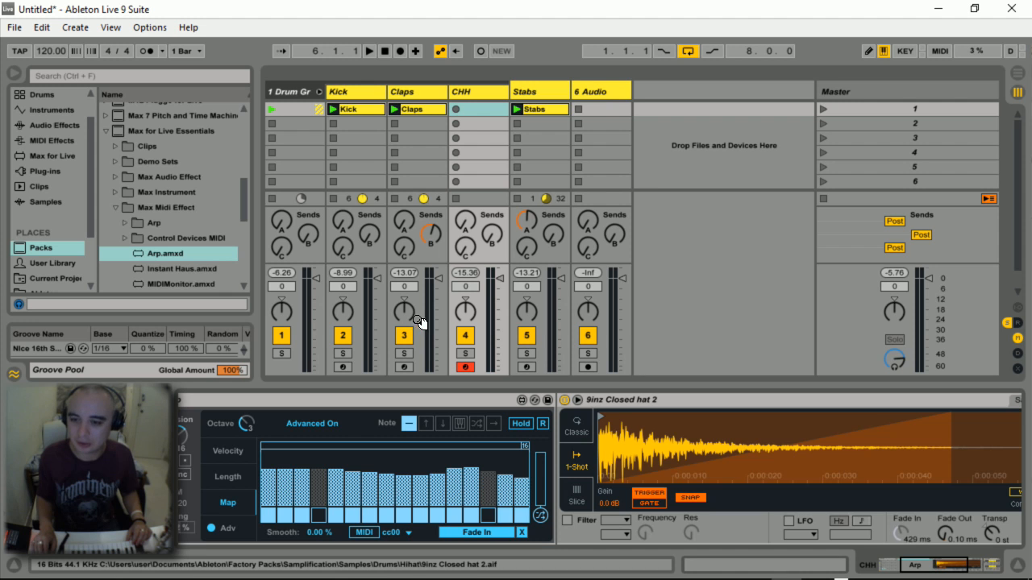
{"action": "mouse_move", "coordinate": [625, 291]}
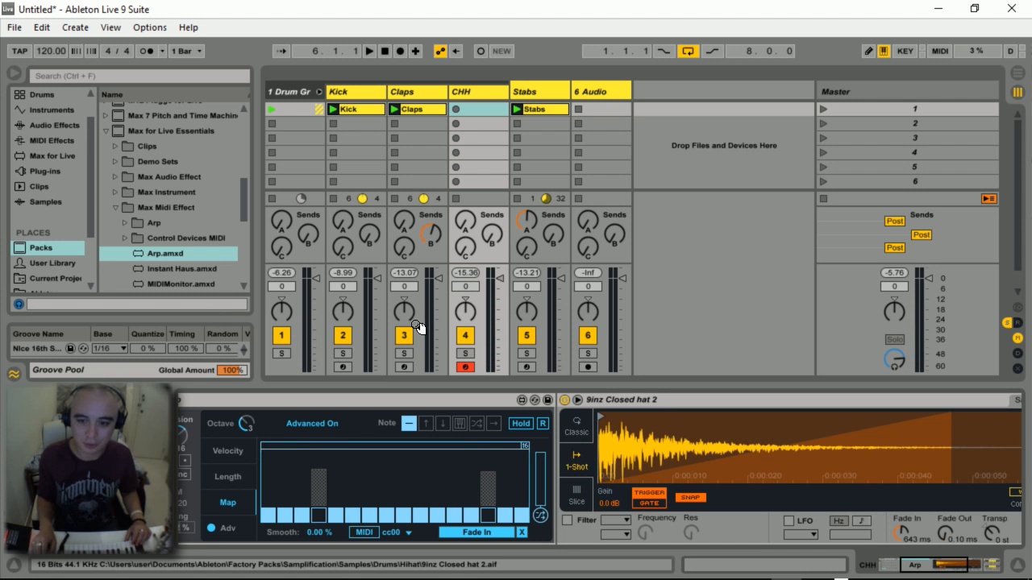
{"action": "mouse_move", "coordinate": [510, 307]}
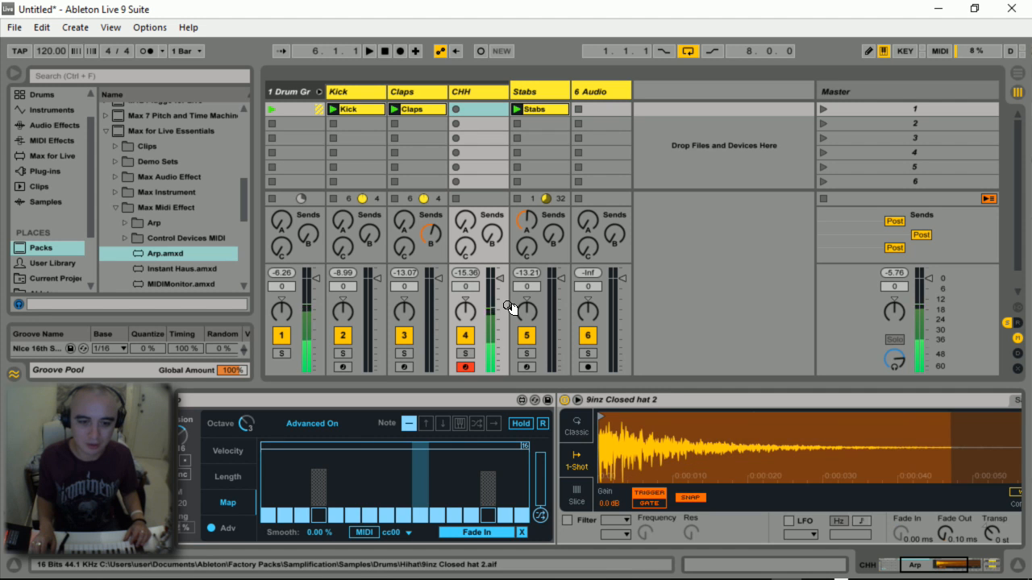
{"action": "mouse_move", "coordinate": [258, 339]}
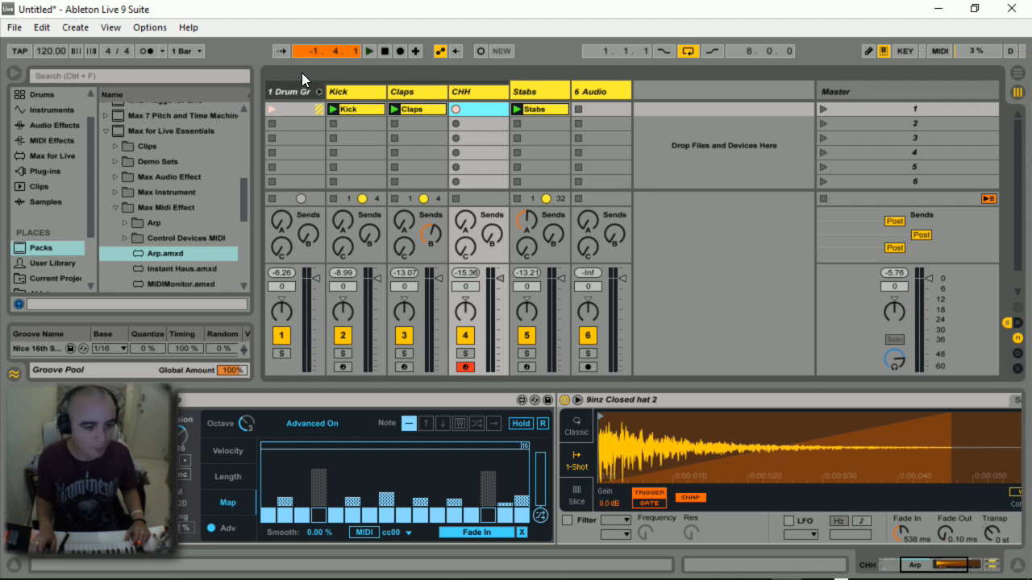
Step: Record the arpeggiated hi-hat into a new CHH clip, then stop to keep it
{"action": "left_click", "coordinate": [367, 50]}
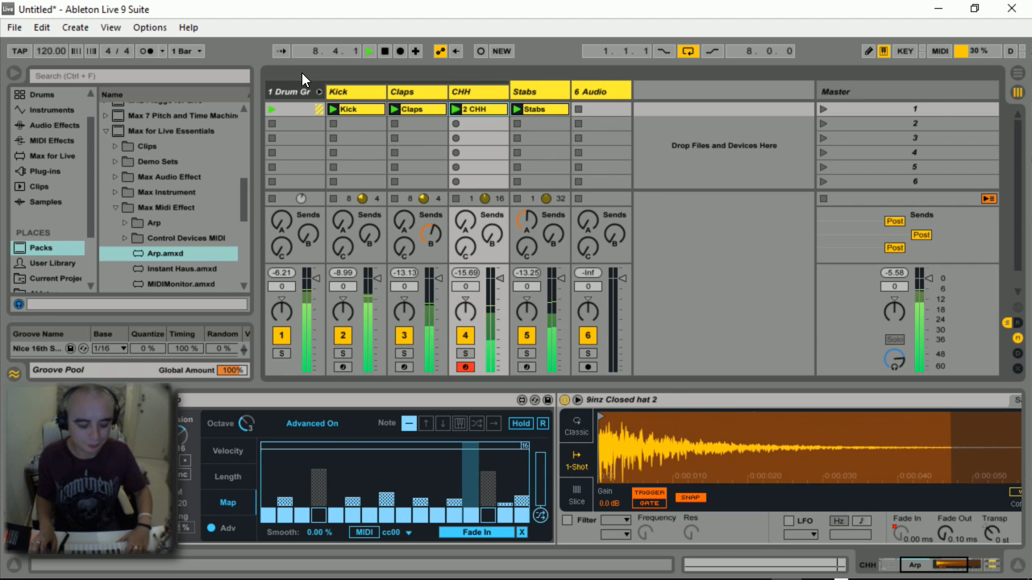
{"action": "left_click", "coordinate": [384, 50]}
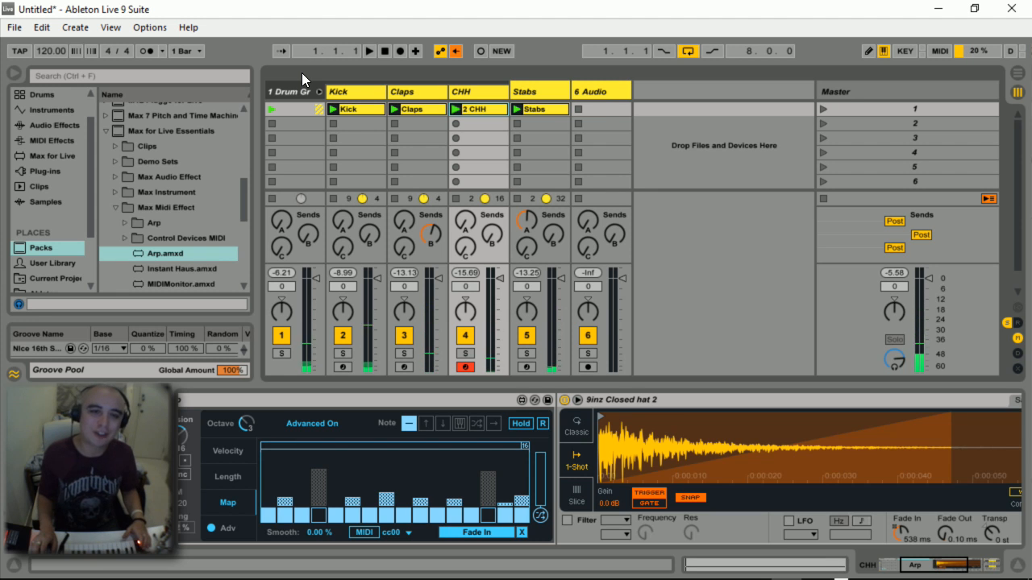